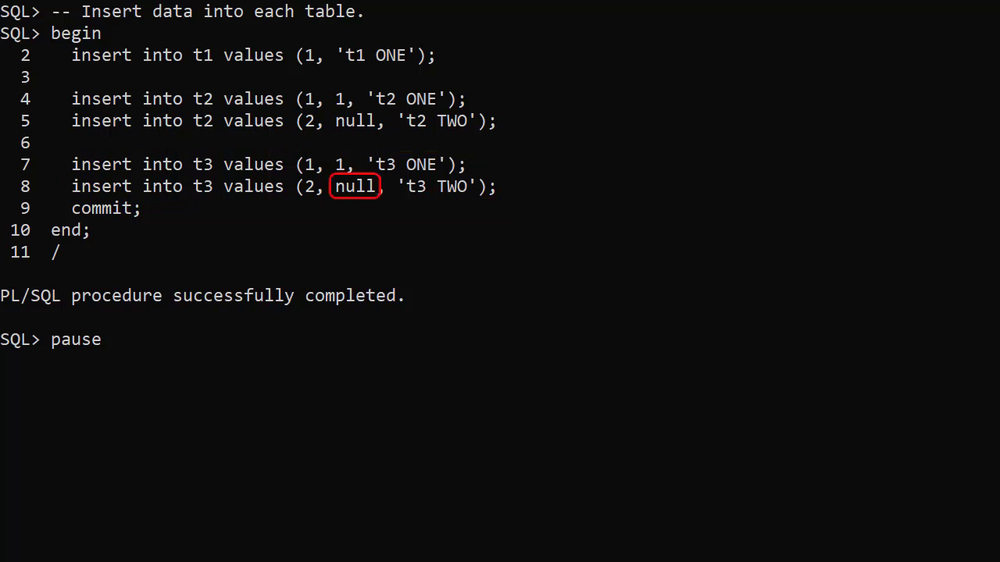
# Run the block inserting one row into t1 and two rows each into t2 and t3, then commit
pyautogui.click(356, 186)
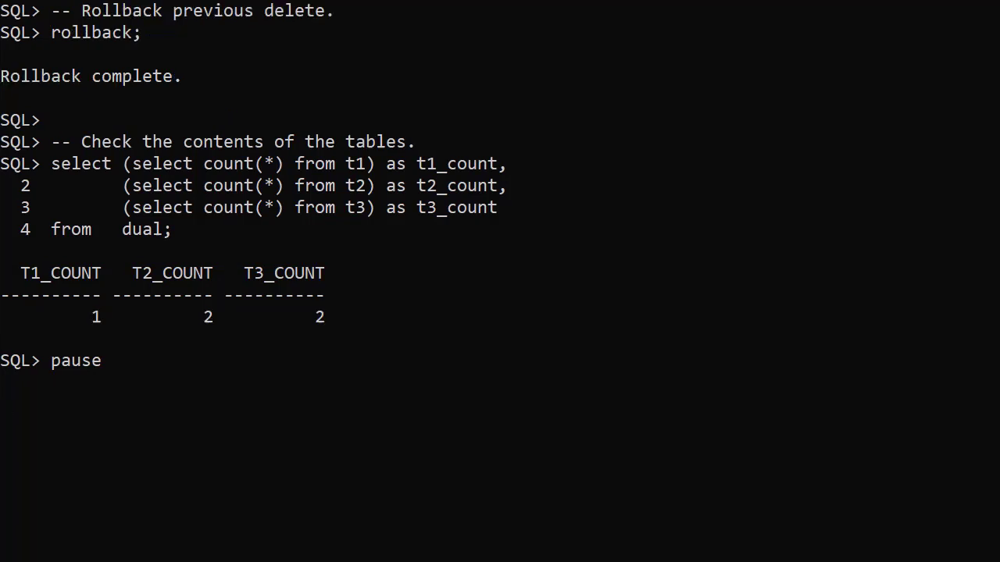
# Roll back the delete and confirm counts of 1, 2 and 2 rows for t1, t2, t3
pyautogui.click(94, 32)
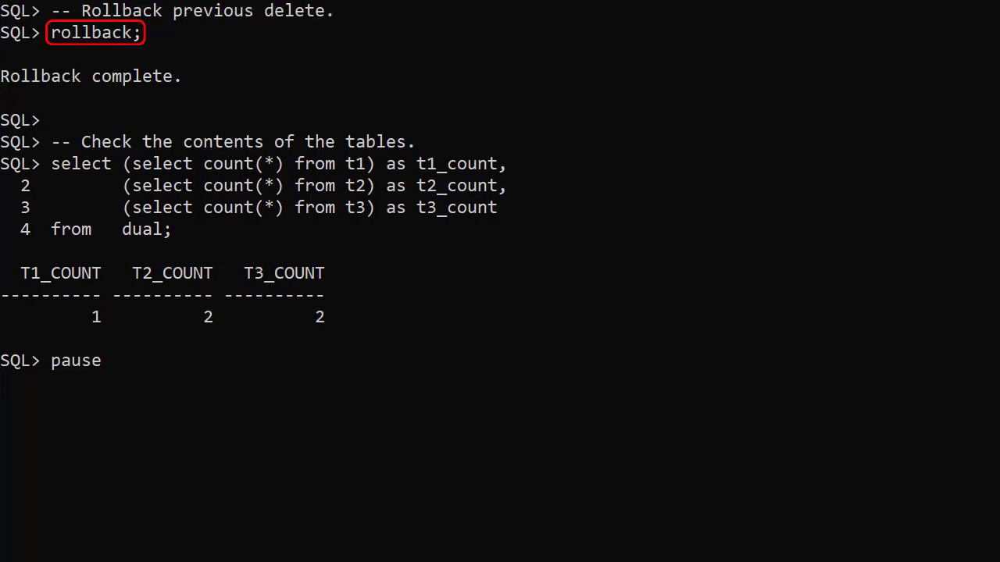